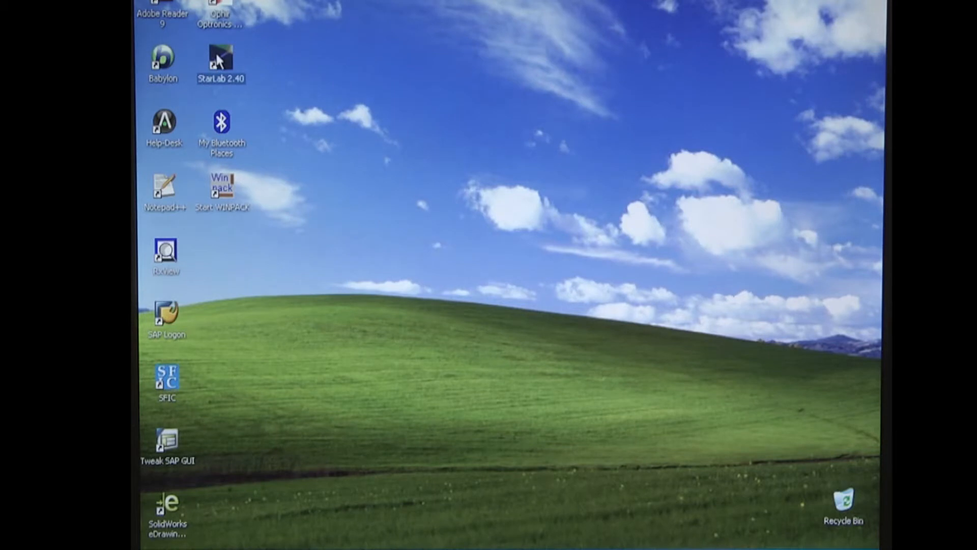
Launch StarLab 2.40 from its desktop shortcut
{"action": "double_click", "coordinate": [220, 60]}
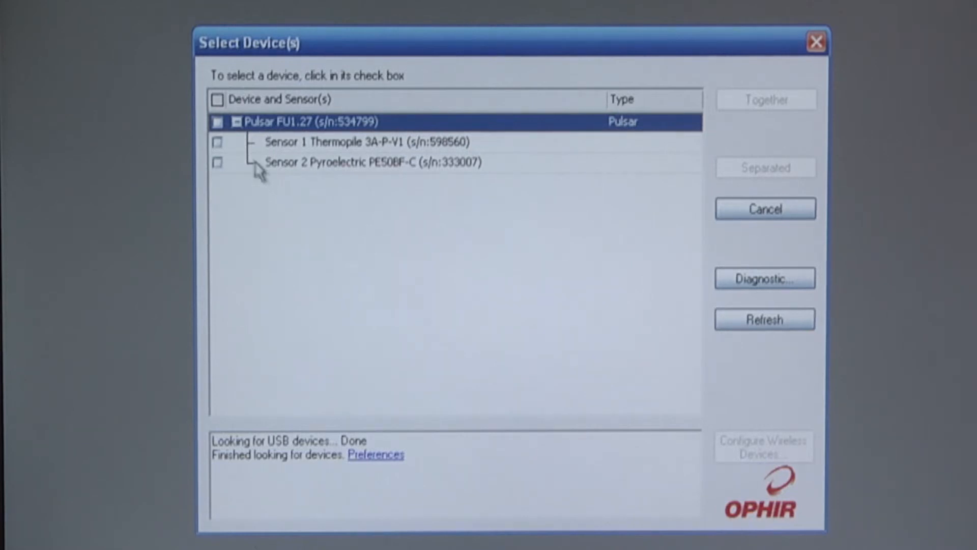
Tick Sensor 1 Thermopile 3A-P-V1 under Pulsar and connect with Together
{"action": "left_click", "coordinate": [218, 142]}
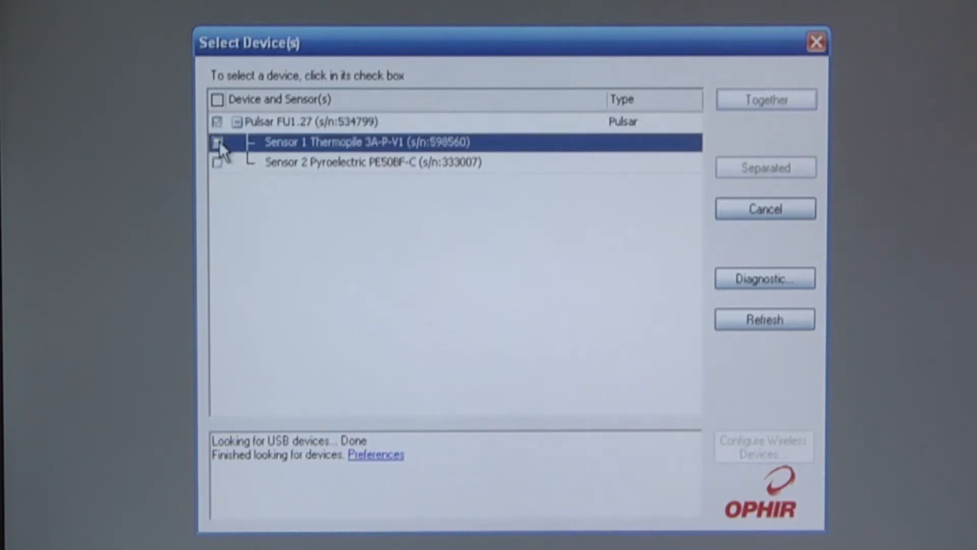
{"action": "left_click", "coordinate": [217, 142]}
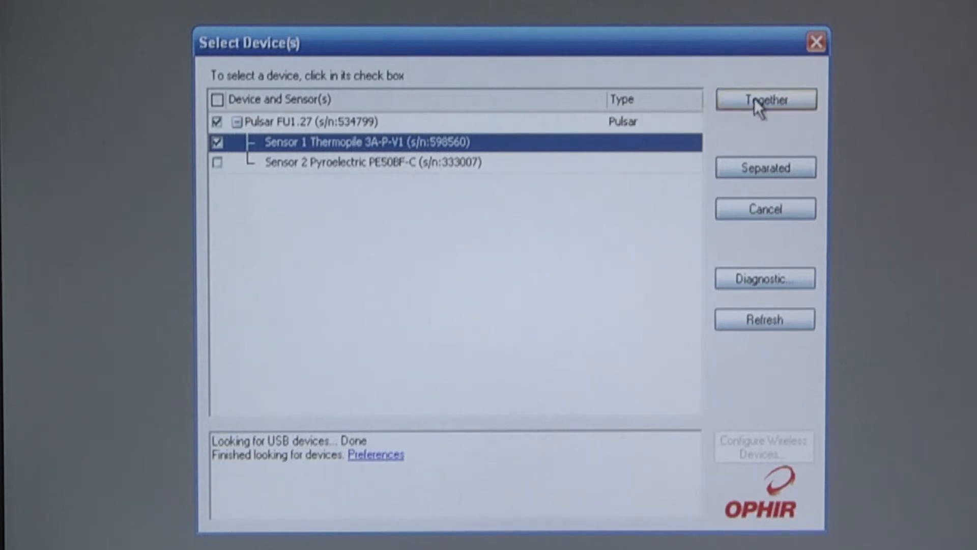
{"action": "left_click", "coordinate": [765, 100]}
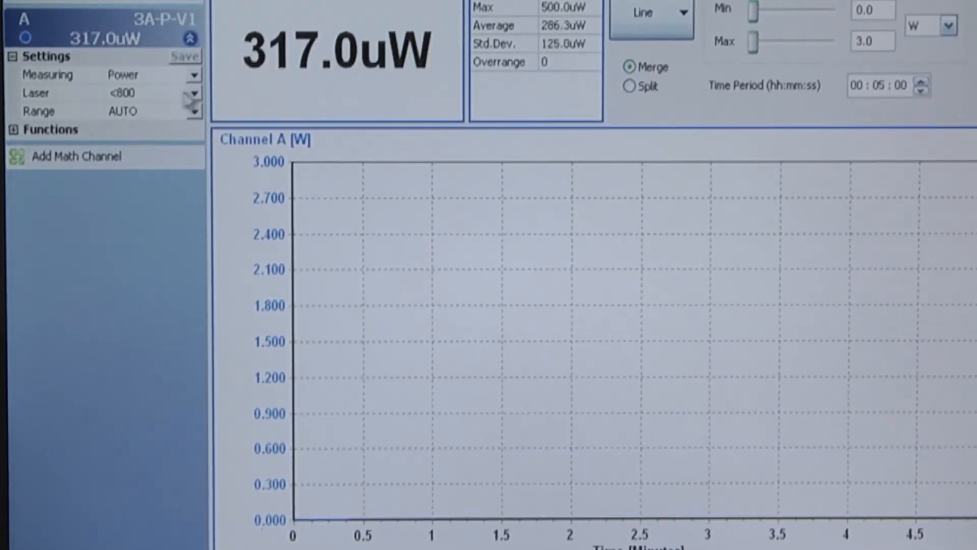
{"action": "left_click", "coordinate": [193, 75]}
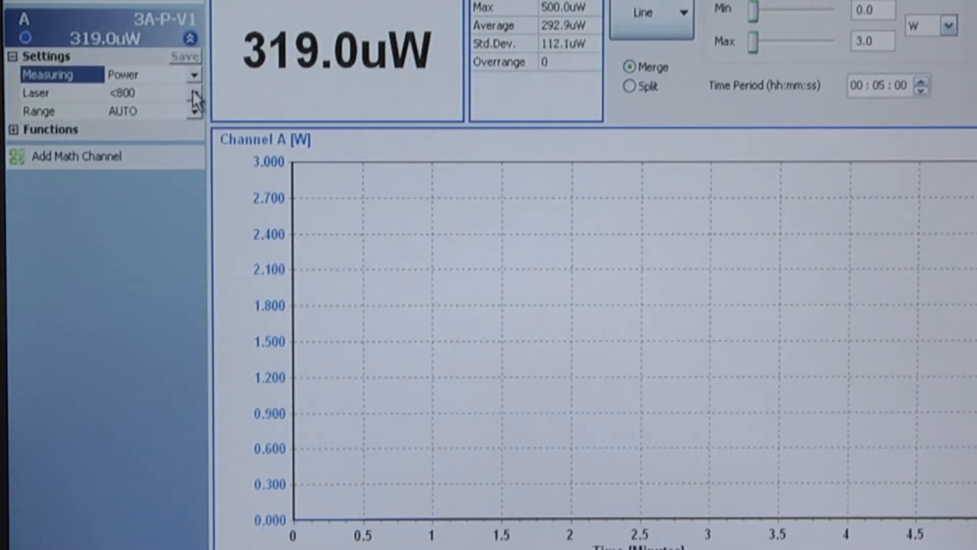
{"action": "left_click", "coordinate": [36, 92]}
{"action": "type", "text": "1"}
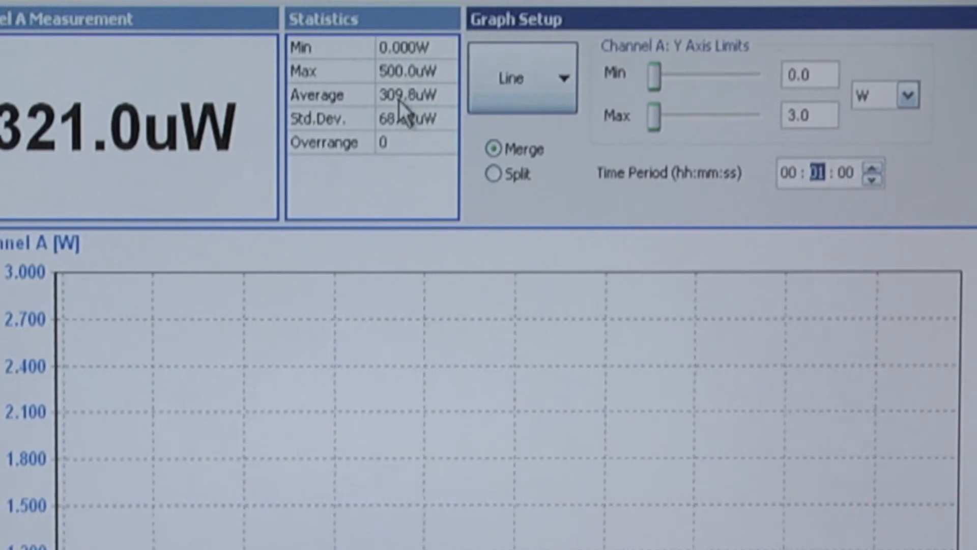
Show the Y axis in uW and raise its maximum to 615
{"action": "left_click", "coordinate": [906, 94]}
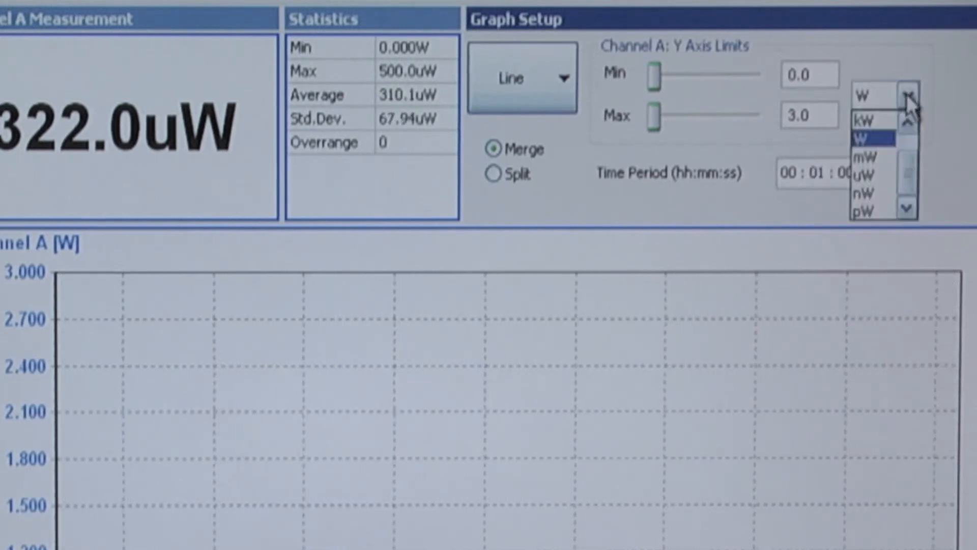
{"action": "left_click", "coordinate": [862, 174]}
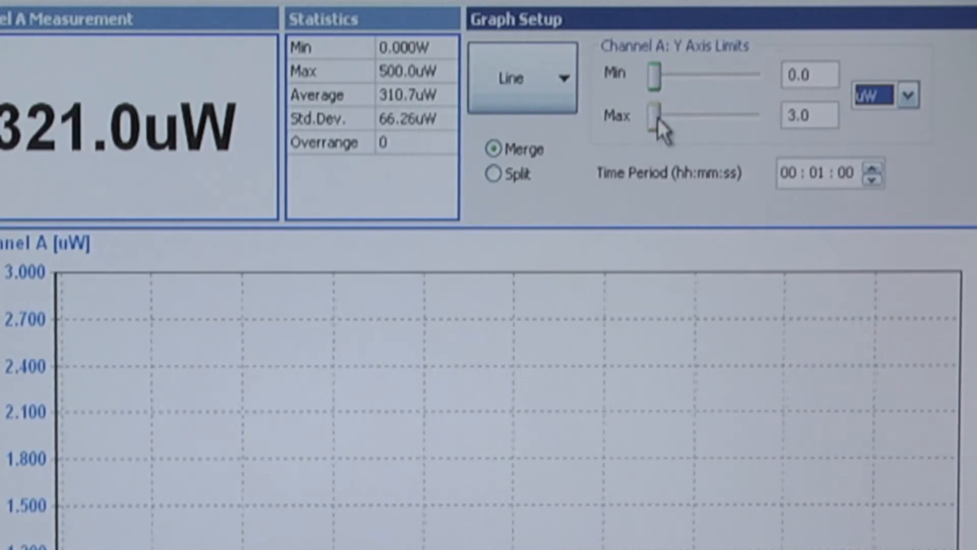
{"action": "left_click_drag", "start_coordinate": [653, 115], "coordinate": [681, 115]}
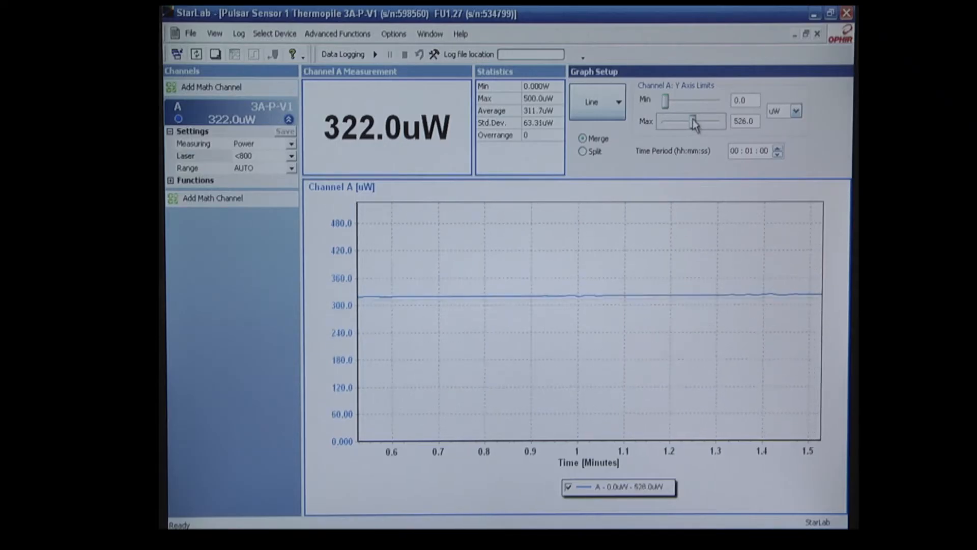
{"action": "left_click_drag", "start_coordinate": [692, 121], "coordinate": [698, 121]}
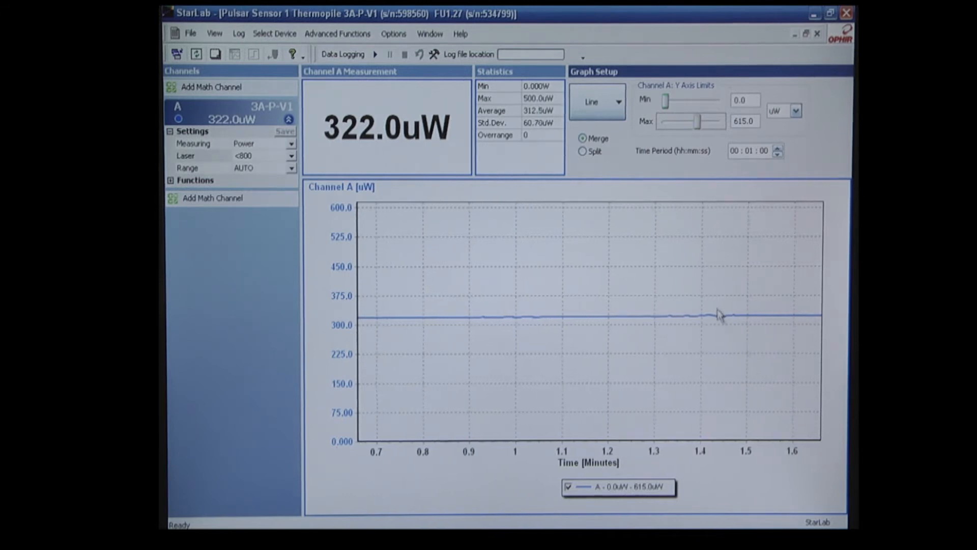
{"action": "mouse_move", "coordinate": [784, 351]}
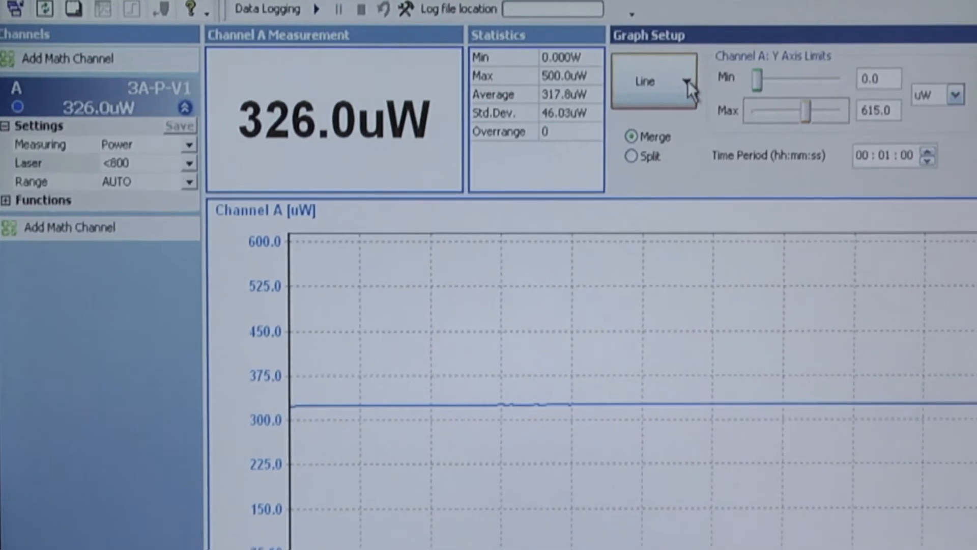
View the readings as a bar chart, histogram, pulse chart and then needle gauge
{"action": "left_click", "coordinate": [689, 80]}
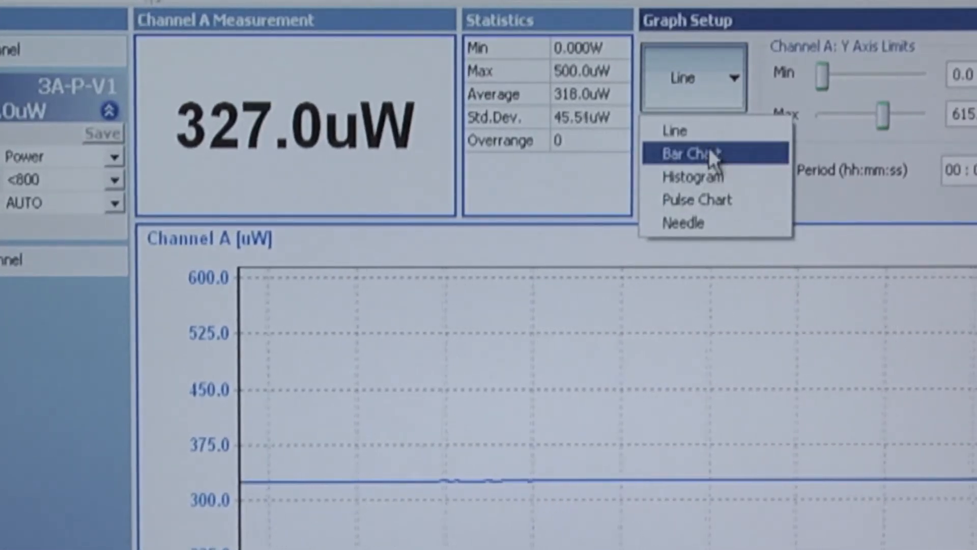
{"action": "left_click", "coordinate": [685, 152]}
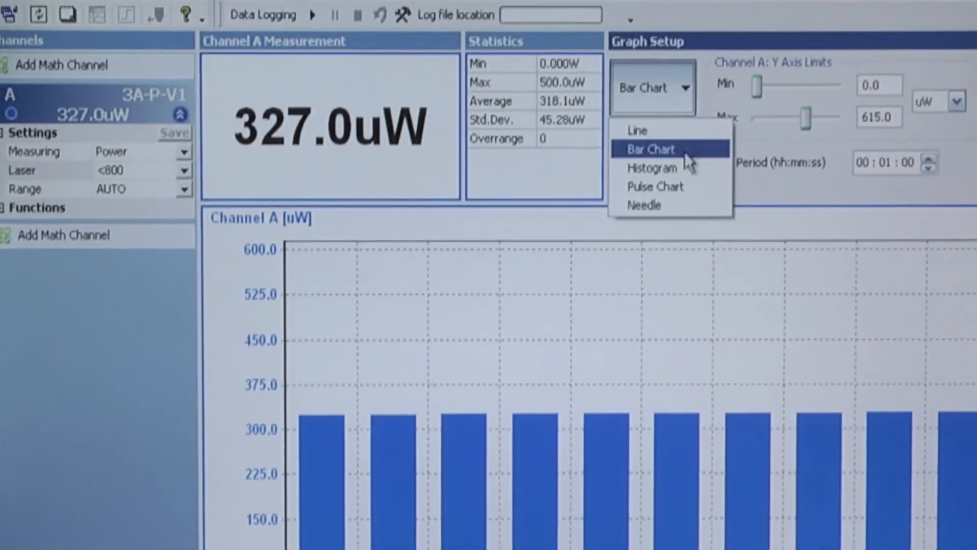
{"action": "left_click", "coordinate": [652, 167]}
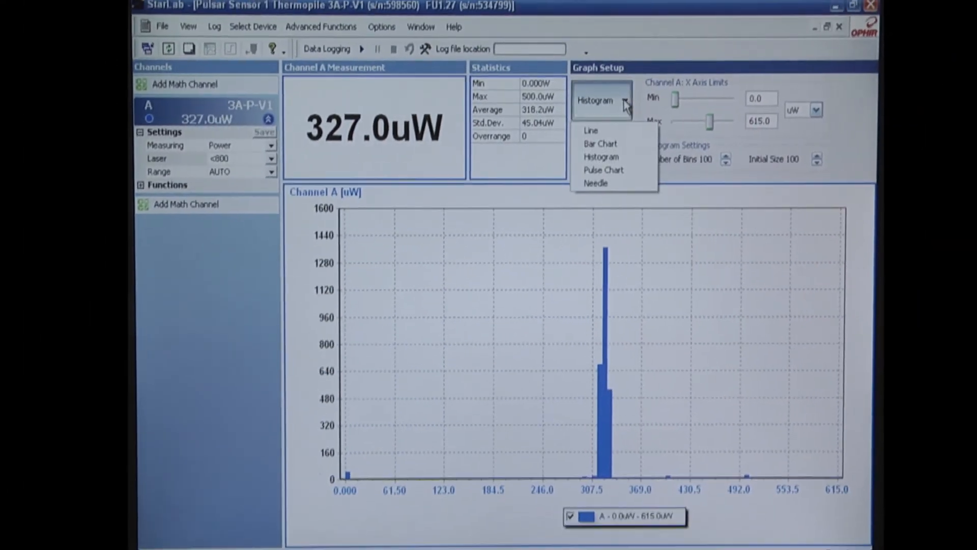
{"action": "left_click", "coordinate": [602, 170]}
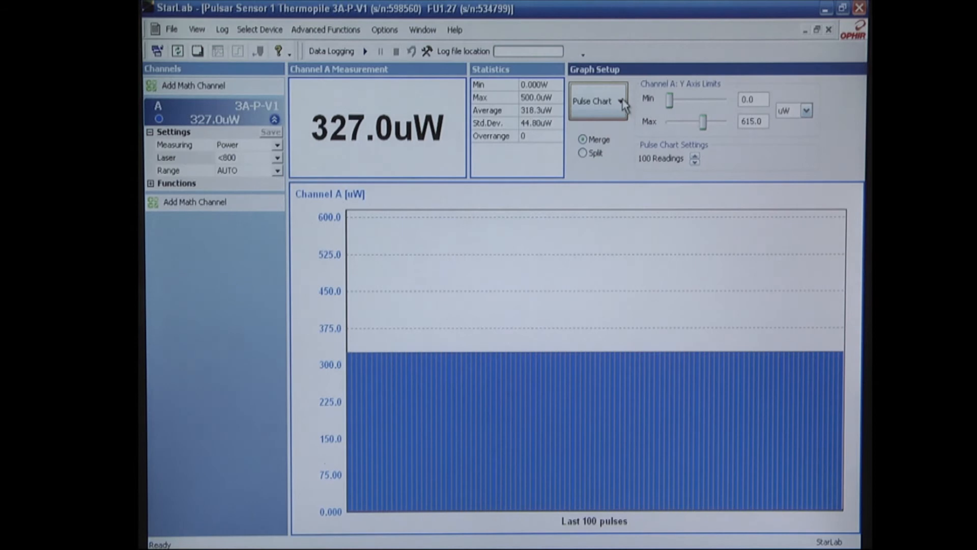
{"action": "left_click", "coordinate": [620, 101]}
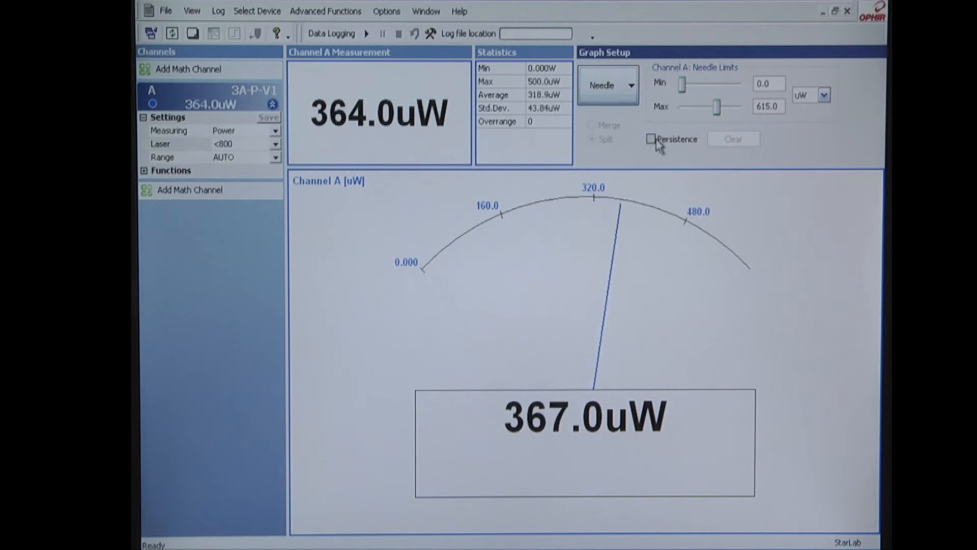
Turn needle persistence on and back off, ready to pick another graph type
{"action": "left_click", "coordinate": [652, 139]}
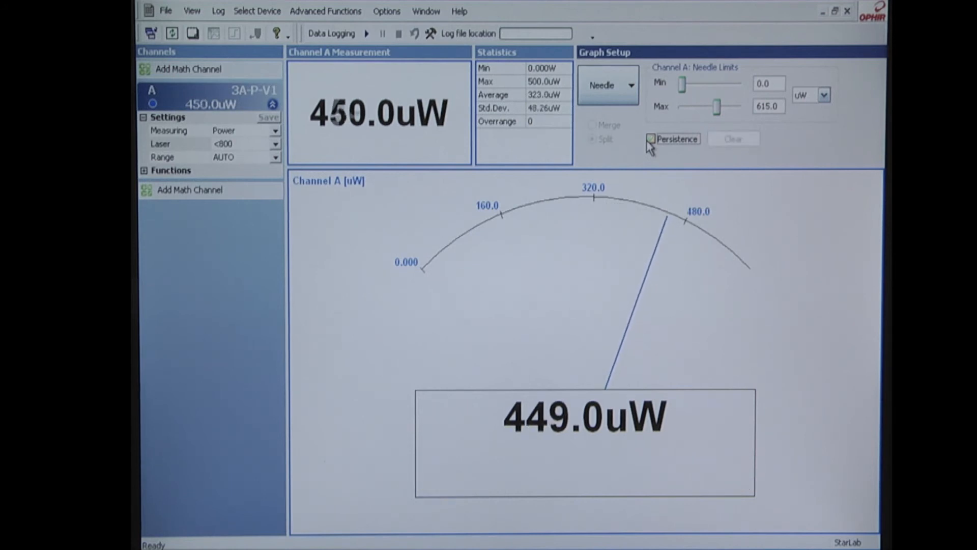
{"action": "left_click", "coordinate": [607, 86]}
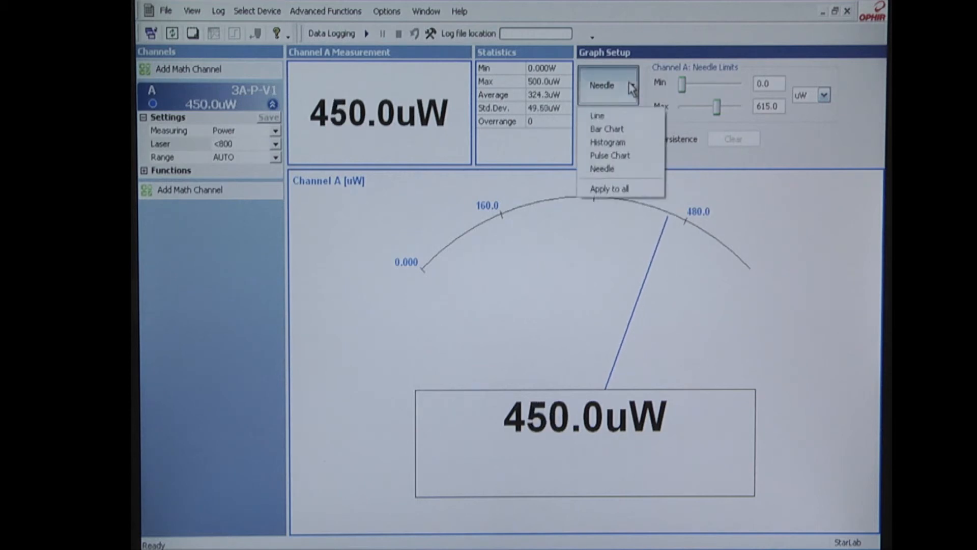
{"action": "left_click", "coordinate": [596, 115]}
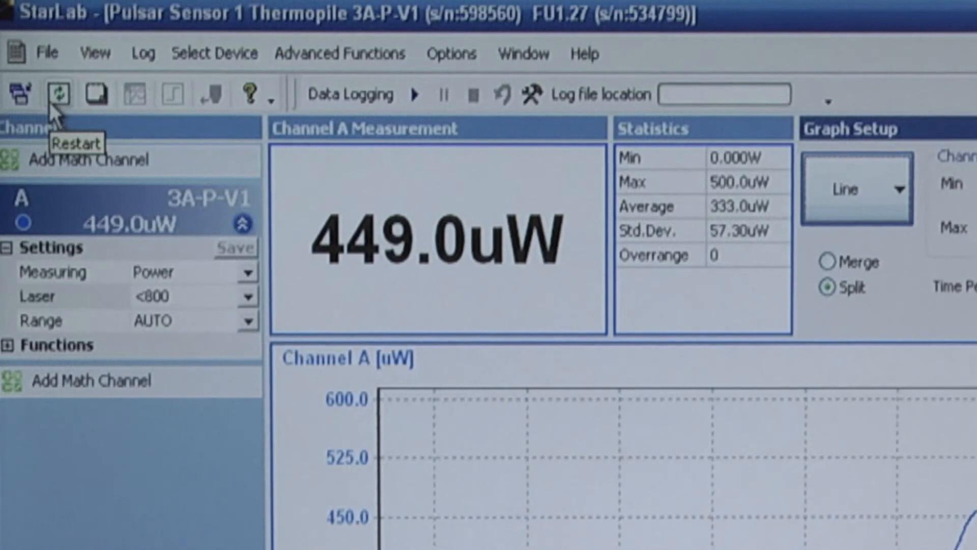
{"action": "mouse_move", "coordinate": [18, 94]}
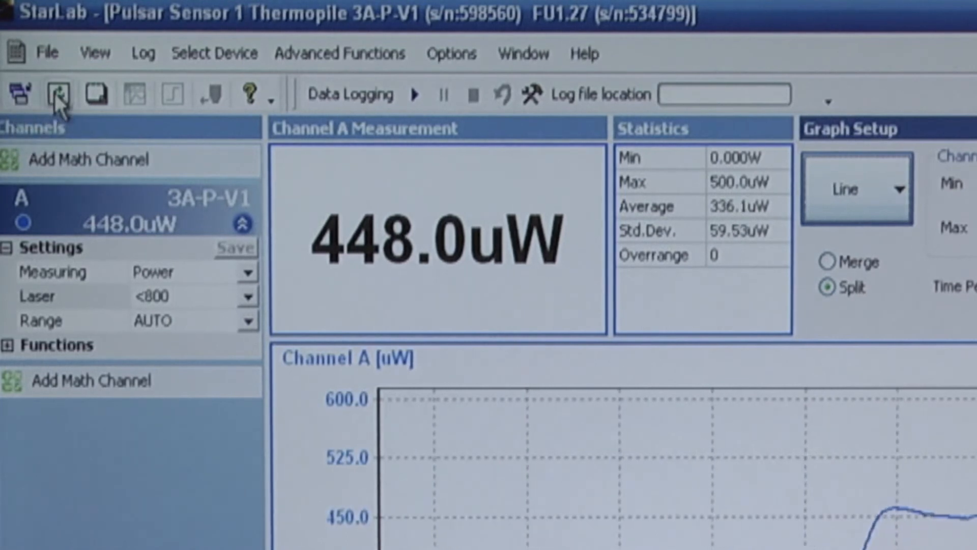
{"action": "mouse_move", "coordinate": [57, 94]}
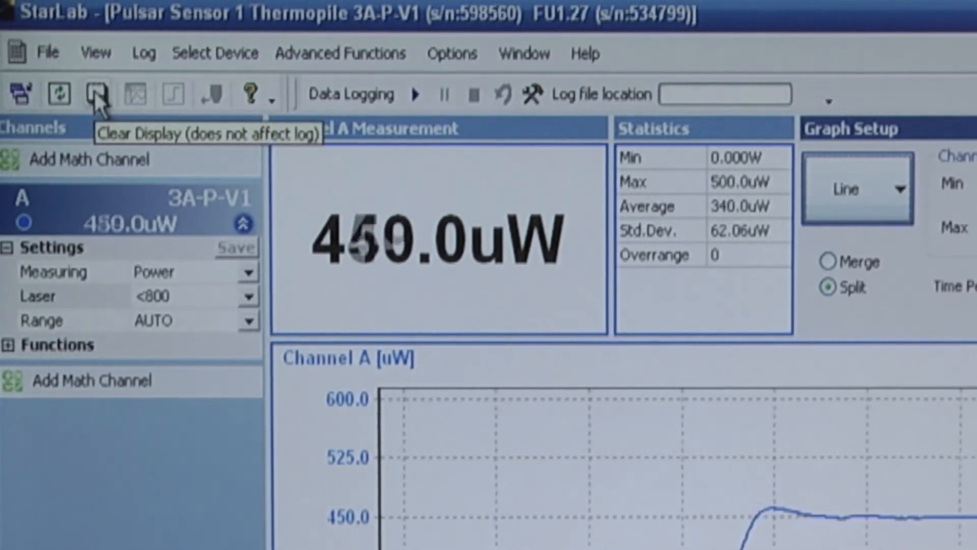
Clear Display to reset the power trace and statistics
{"action": "left_click", "coordinate": [94, 93]}
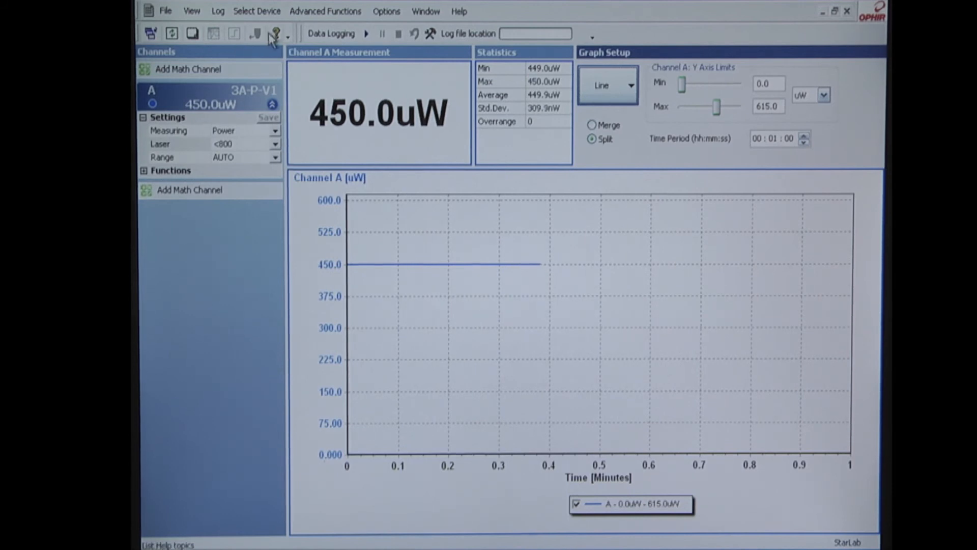
{"action": "mouse_move", "coordinate": [276, 32]}
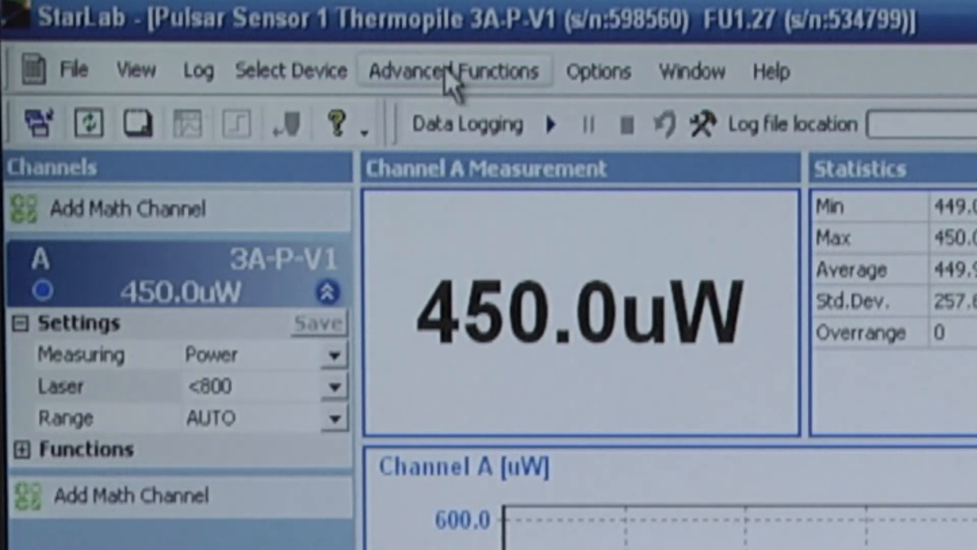
Drop down the Advanced Functions menu listing Zeroing, Calibrate, Response, Line Frequency and Channel Info
{"action": "left_click", "coordinate": [453, 70]}
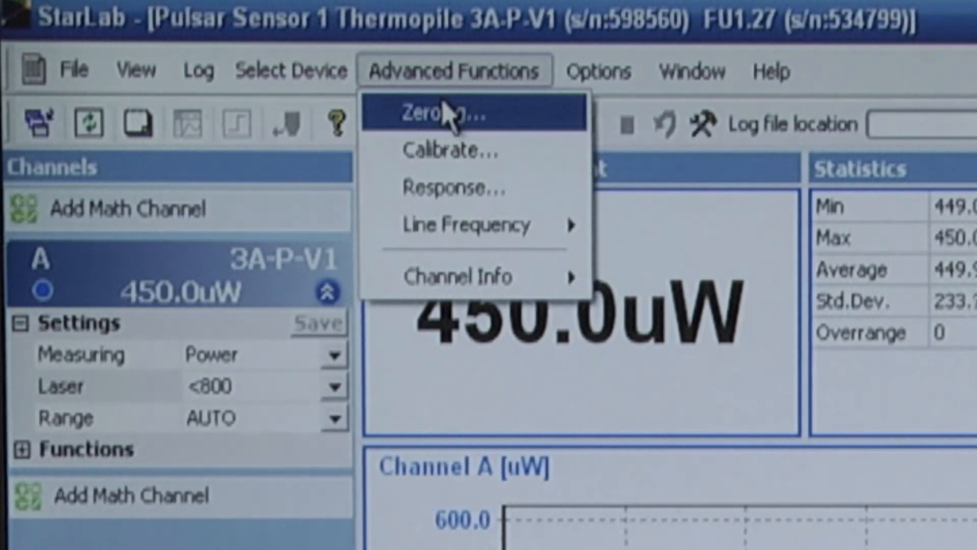
{"action": "mouse_move", "coordinate": [452, 151]}
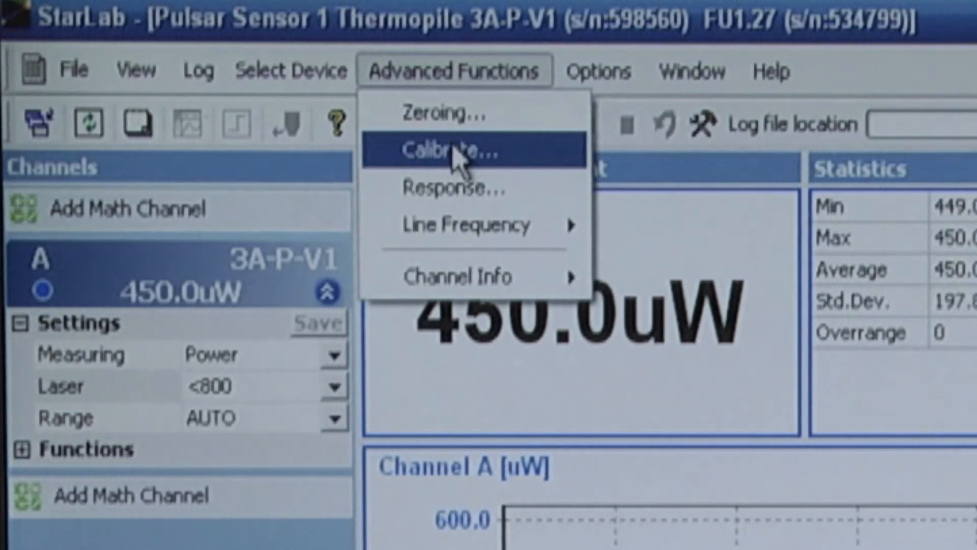
{"action": "mouse_move", "coordinate": [464, 189]}
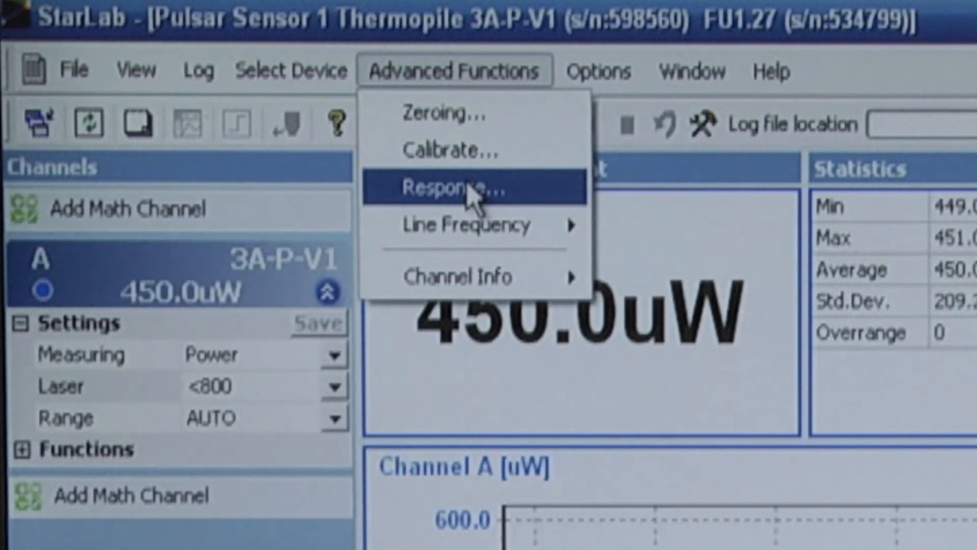
{"action": "mouse_move", "coordinate": [464, 225]}
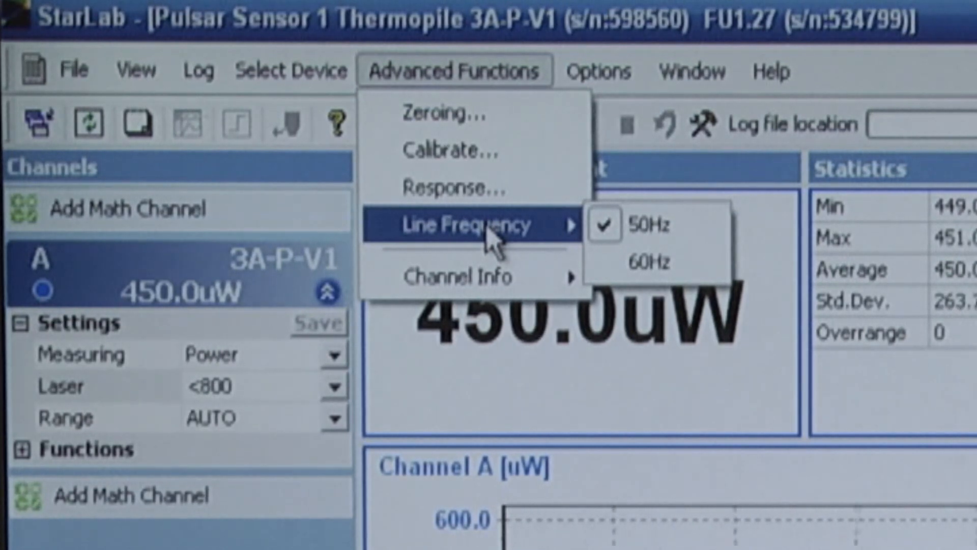
{"action": "mouse_move", "coordinate": [475, 276]}
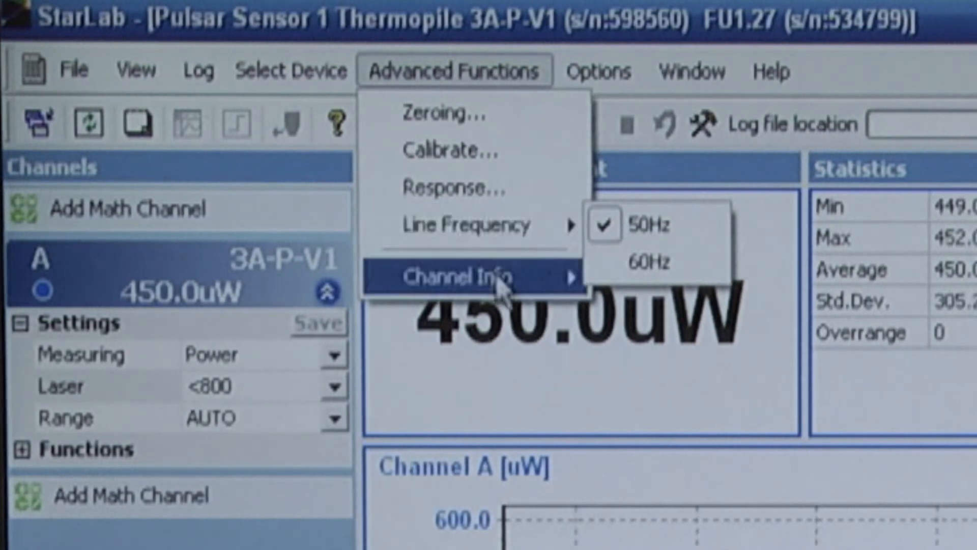